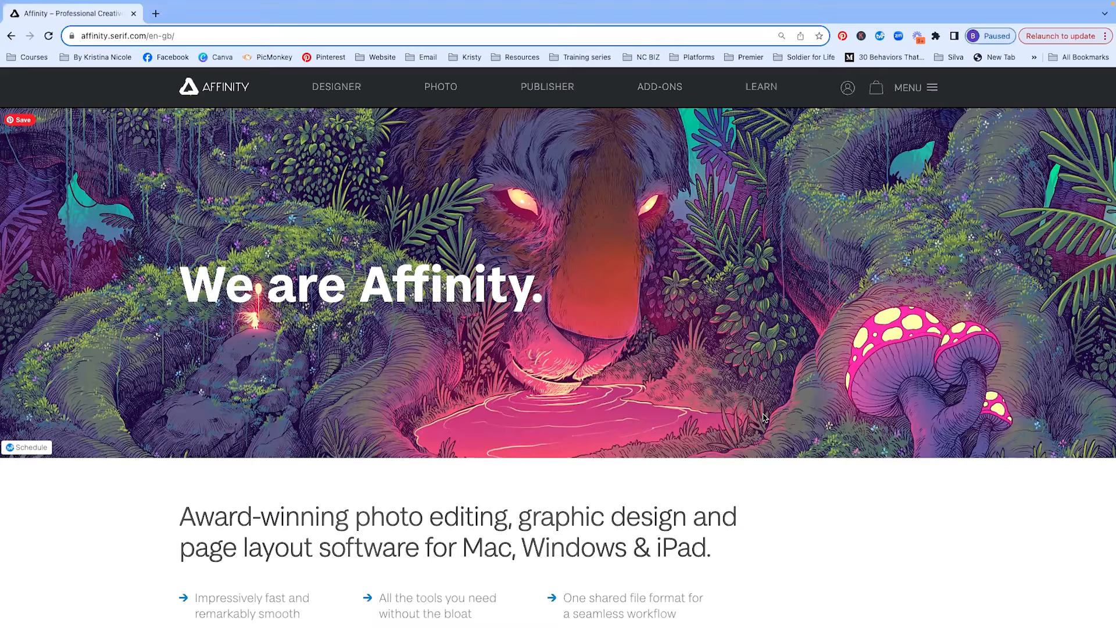
# Scroll down the Affinity home page past the Designer, Photo and Publisher sections
pyautogui.scroll(-3)
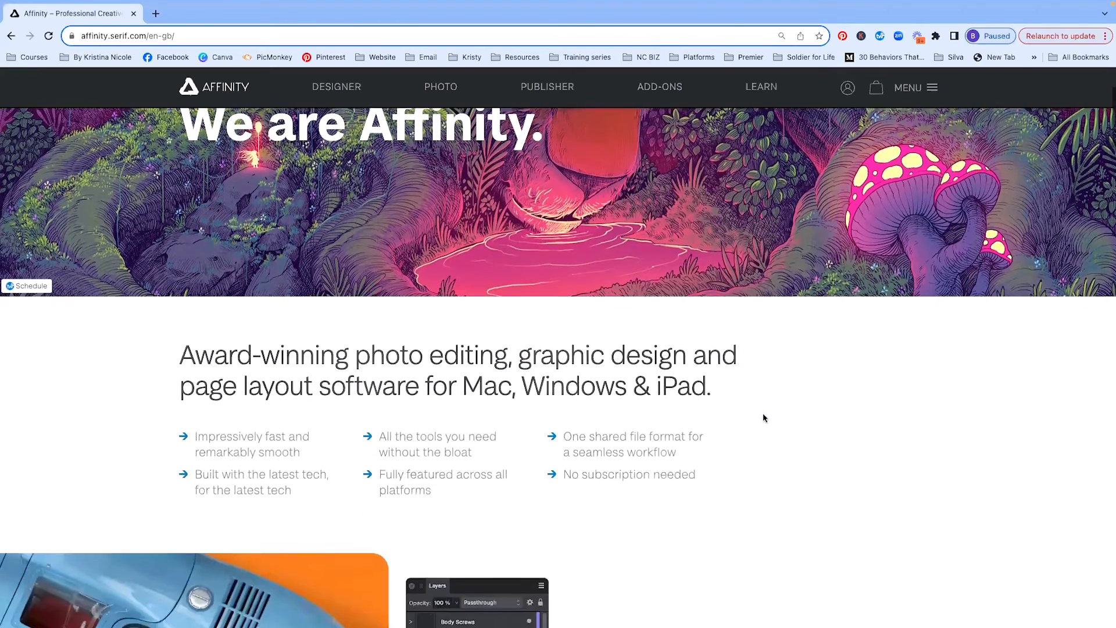
pyautogui.scroll(-3)
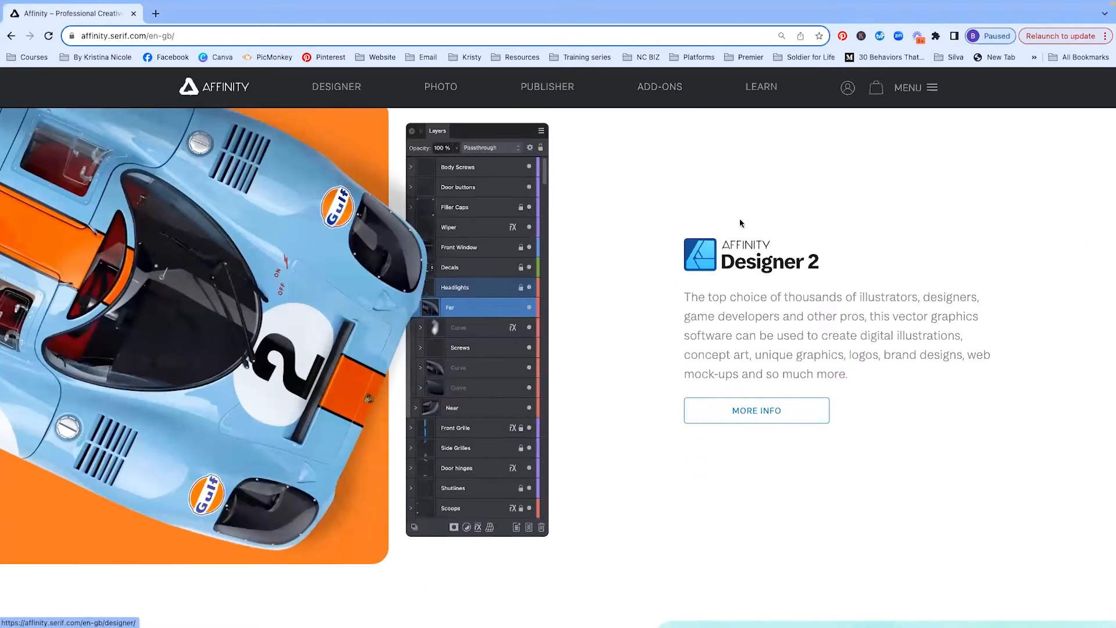
pyautogui.scroll(-3)
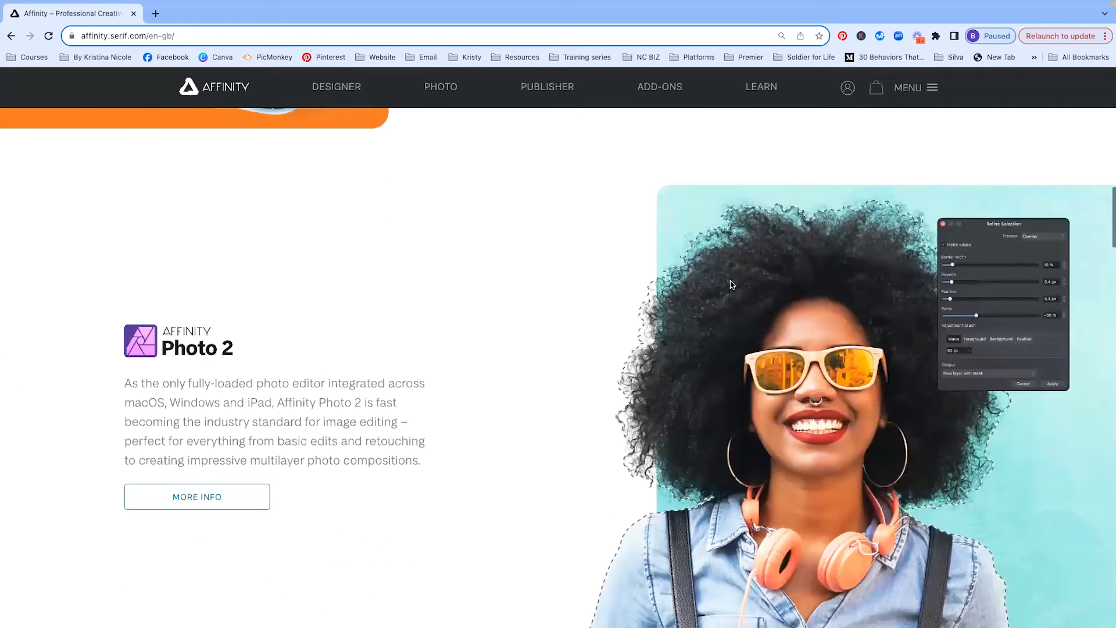
pyautogui.scroll(-3)
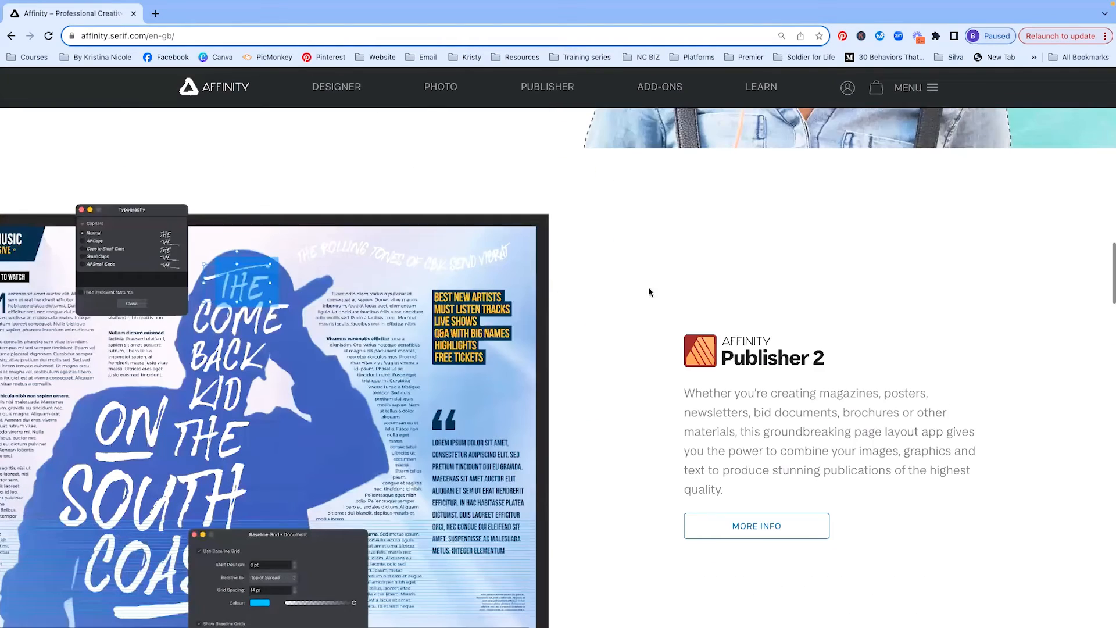
pyautogui.scroll(-3)
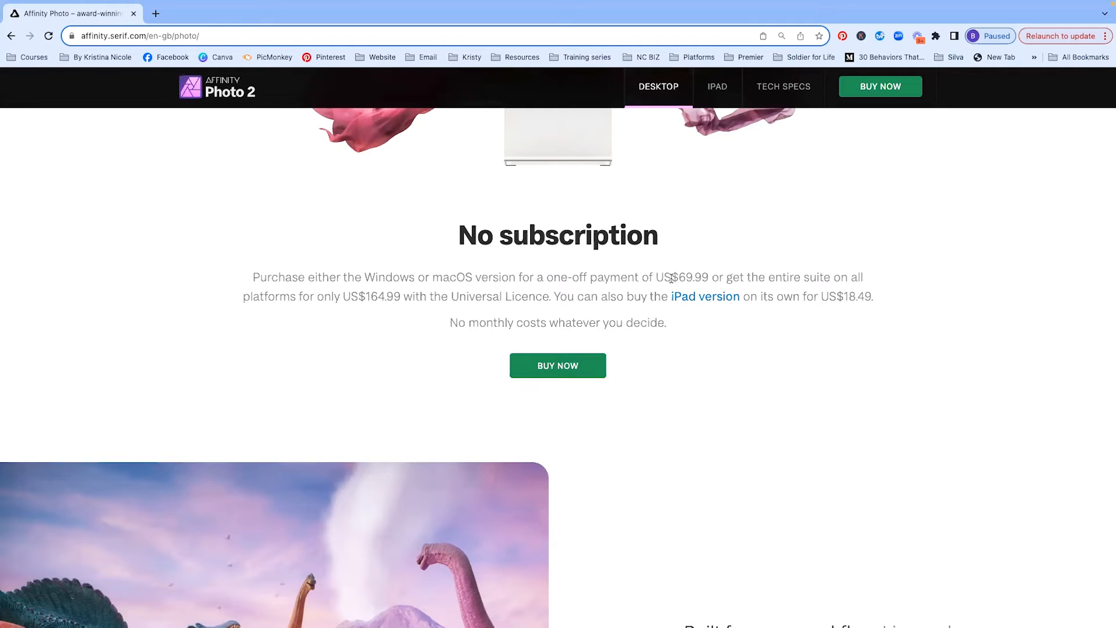
pyautogui.moveTo(715, 277)
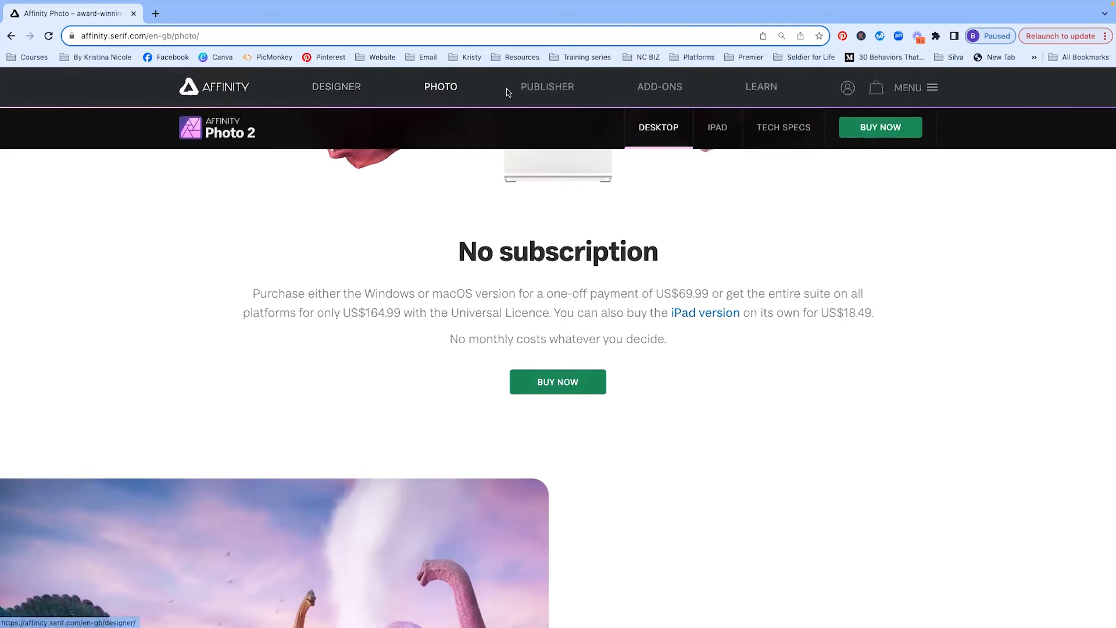
pyautogui.moveTo(432, 91)
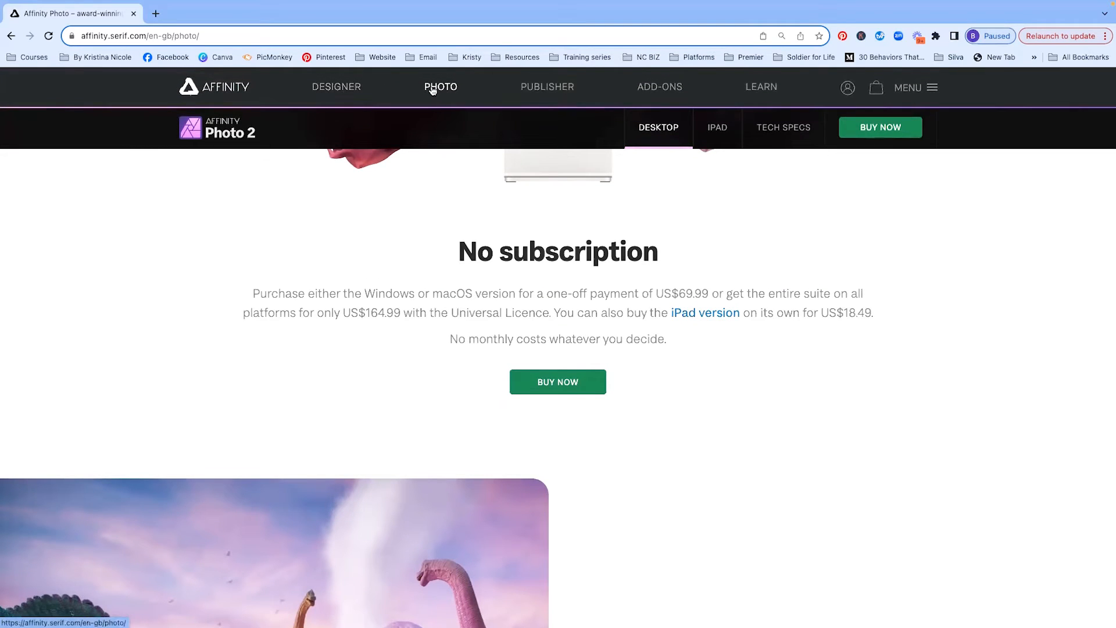
pyautogui.moveTo(384, 323)
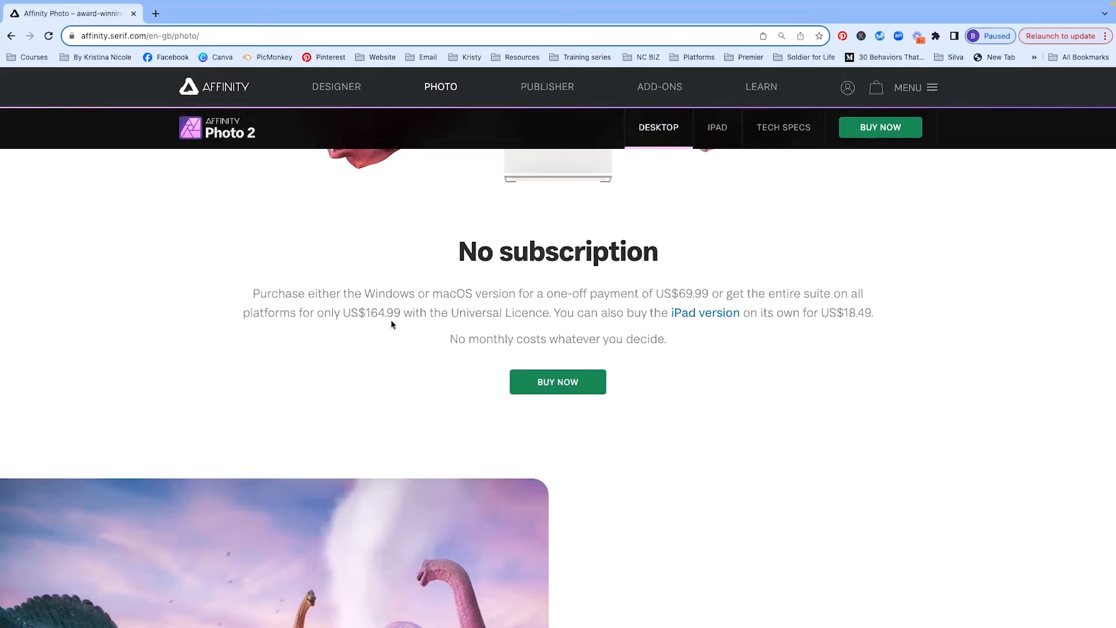
pyautogui.moveTo(714, 323)
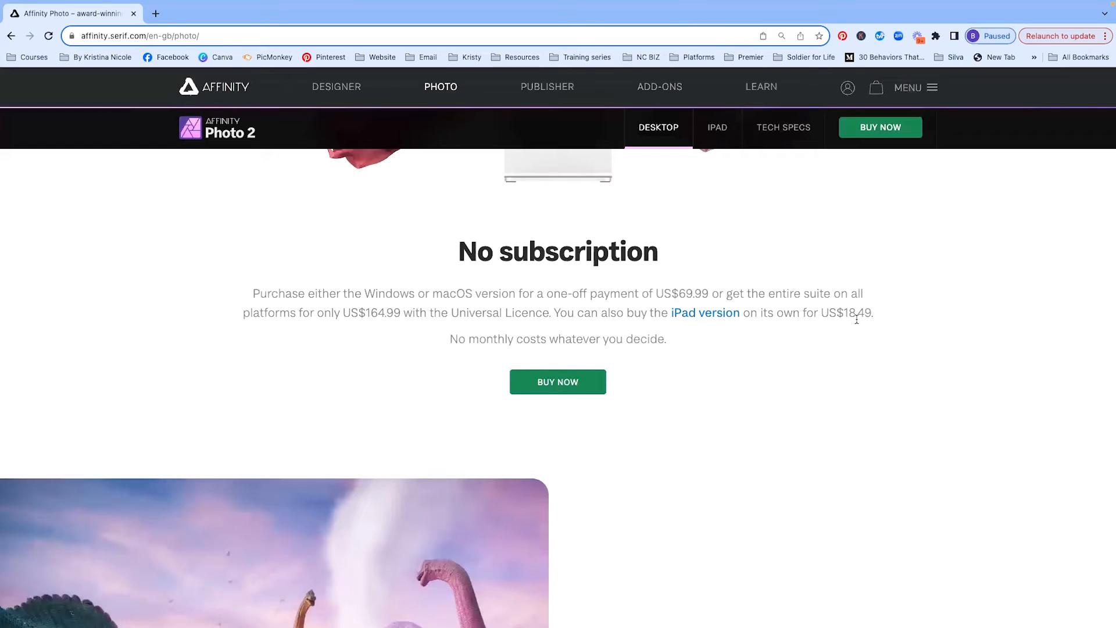
# Show the Photo 2 buy section with macOS, Windows, iPad prices and the V2 Universal Licence
pyautogui.click(558, 382)
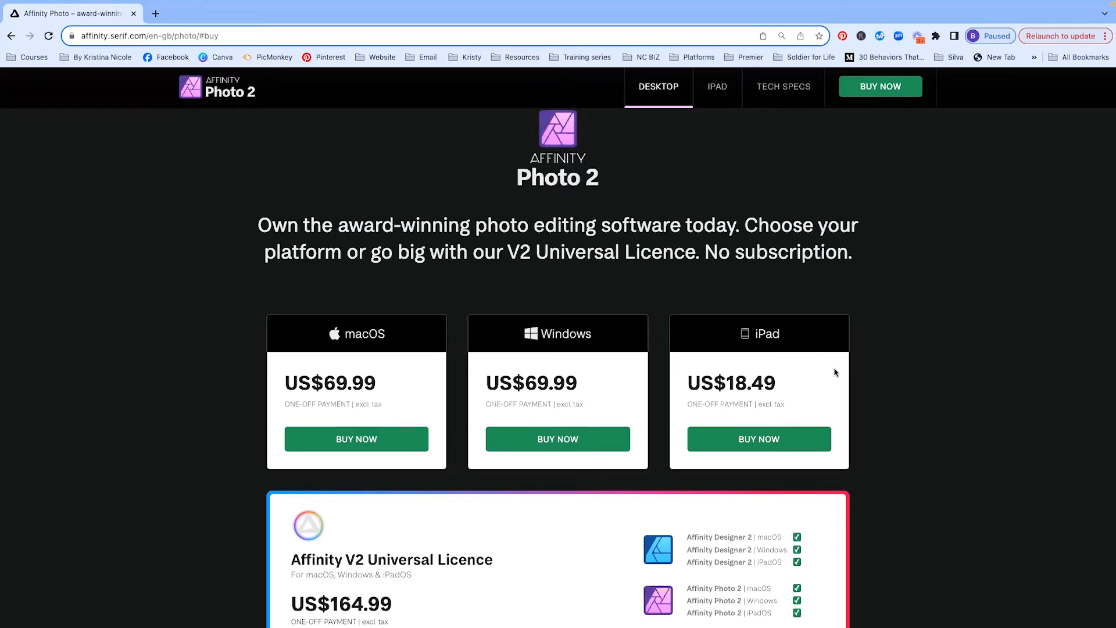
pyautogui.moveTo(774, 391)
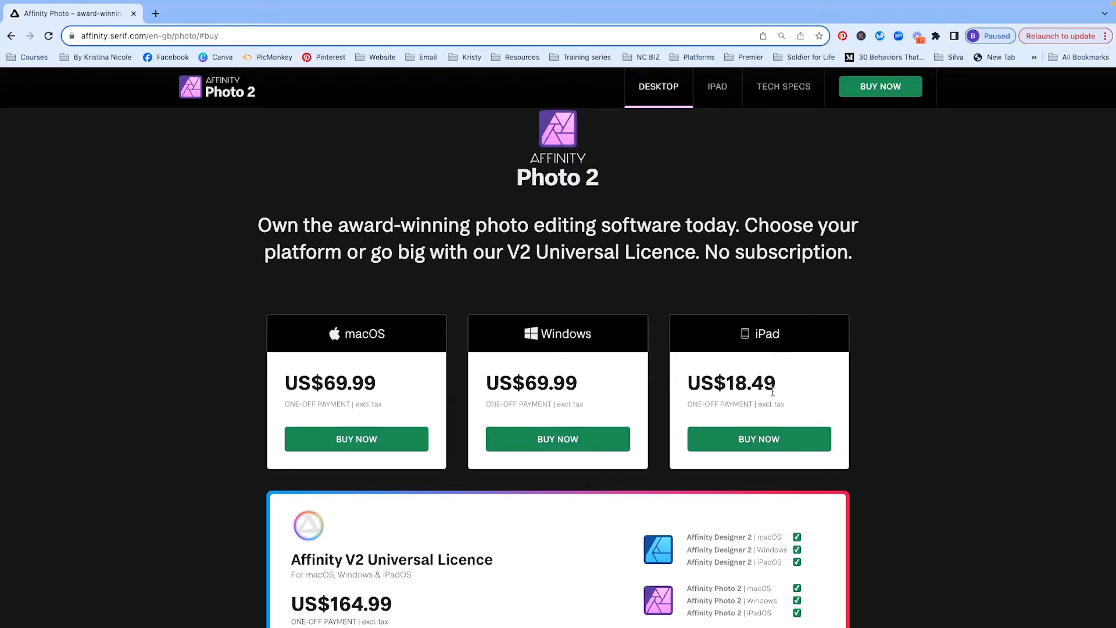
pyautogui.scroll(-3)
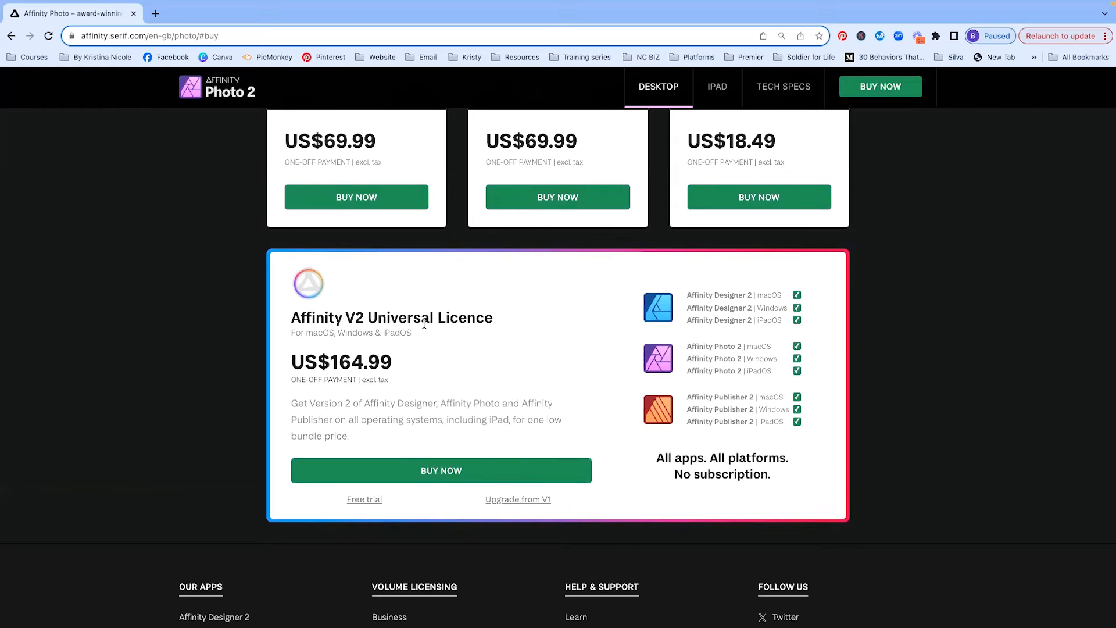
pyautogui.moveTo(726, 349)
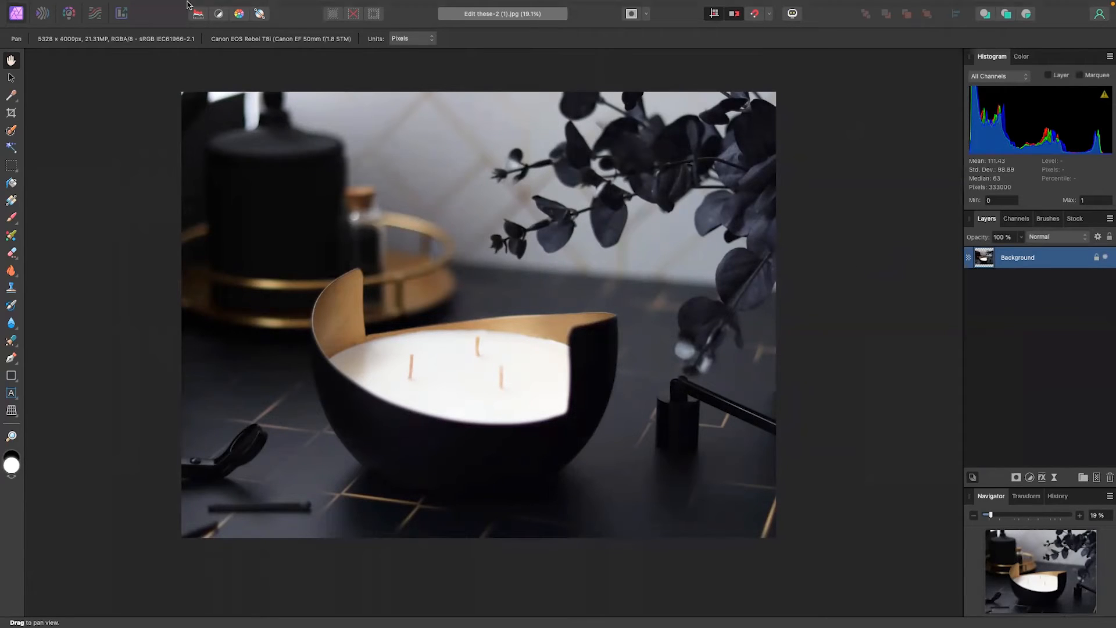
# Add an Exposure adjustment layer to the candle photo
pyautogui.click(237, 6)
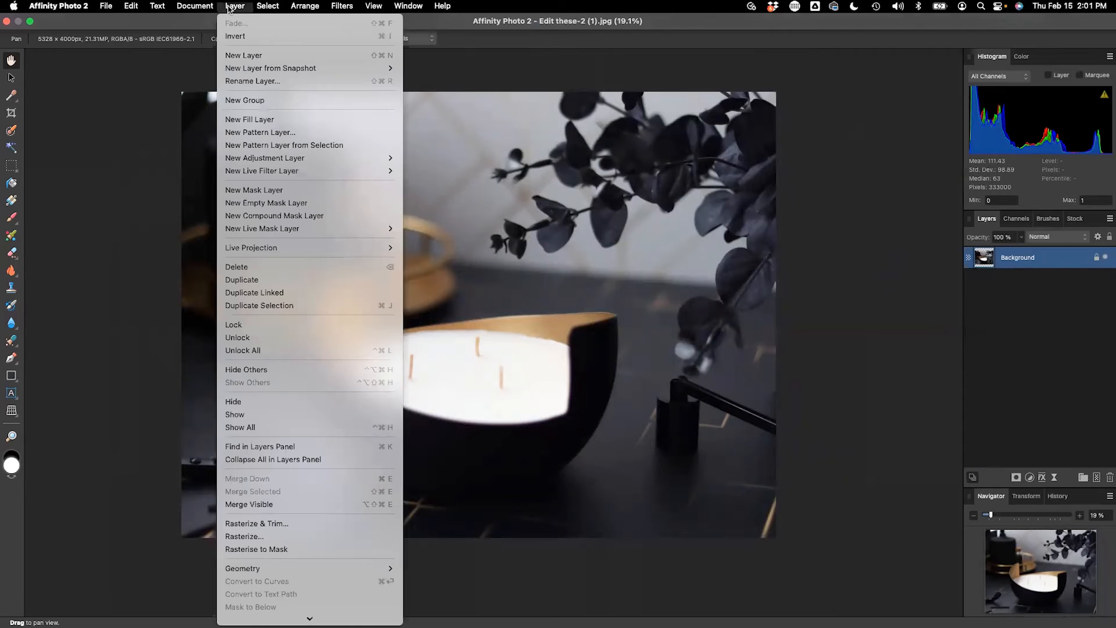
pyautogui.moveTo(268, 168)
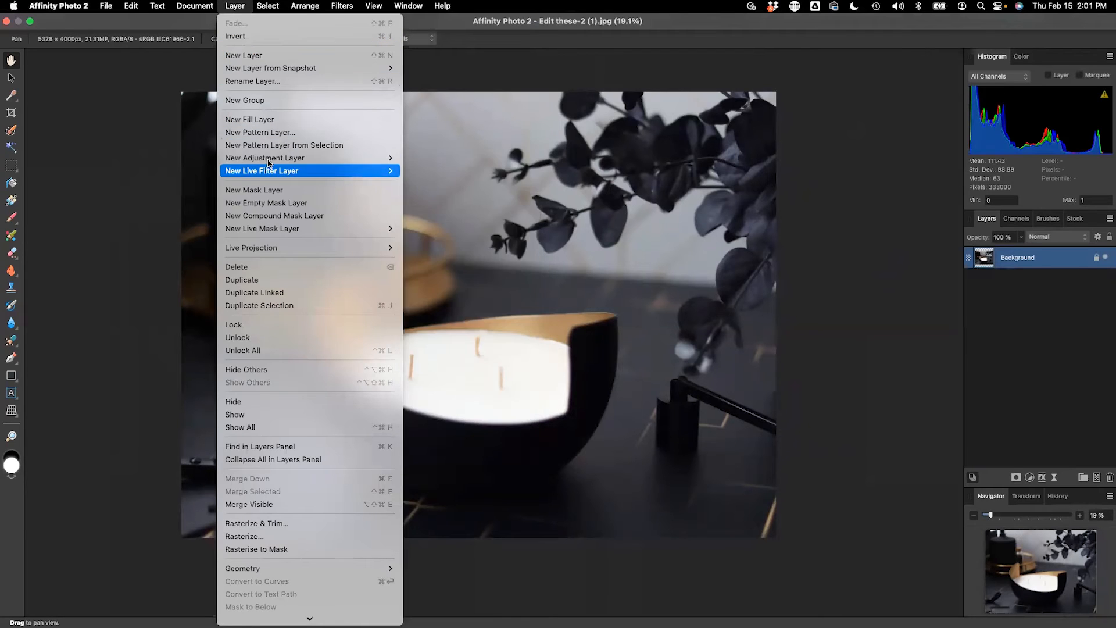
pyautogui.moveTo(265, 158)
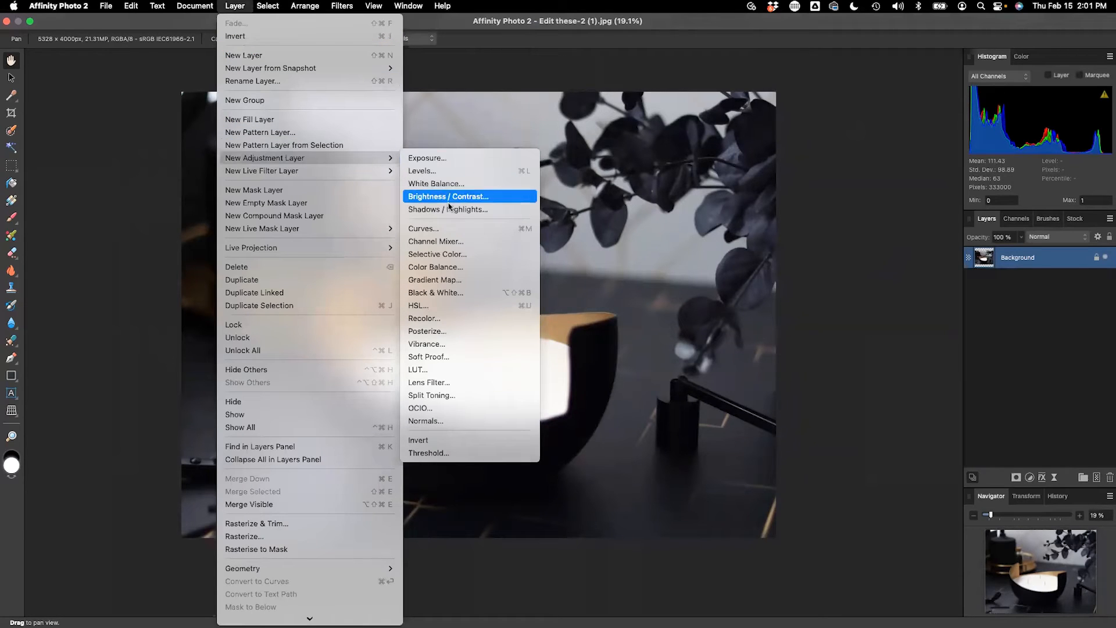
pyautogui.moveTo(845, 353)
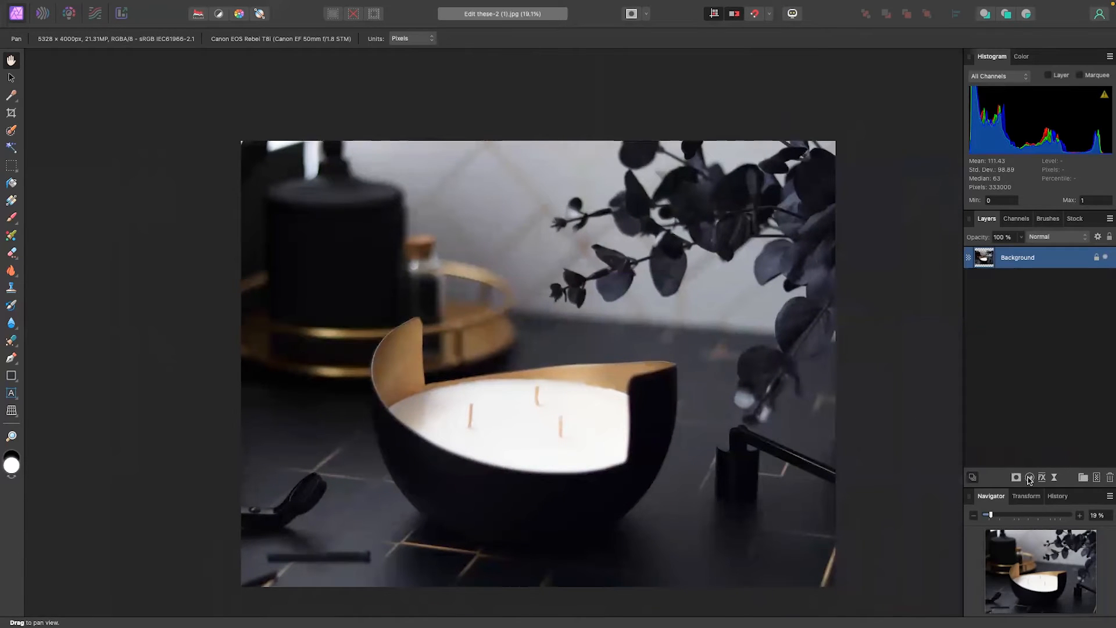
pyautogui.click(1028, 476)
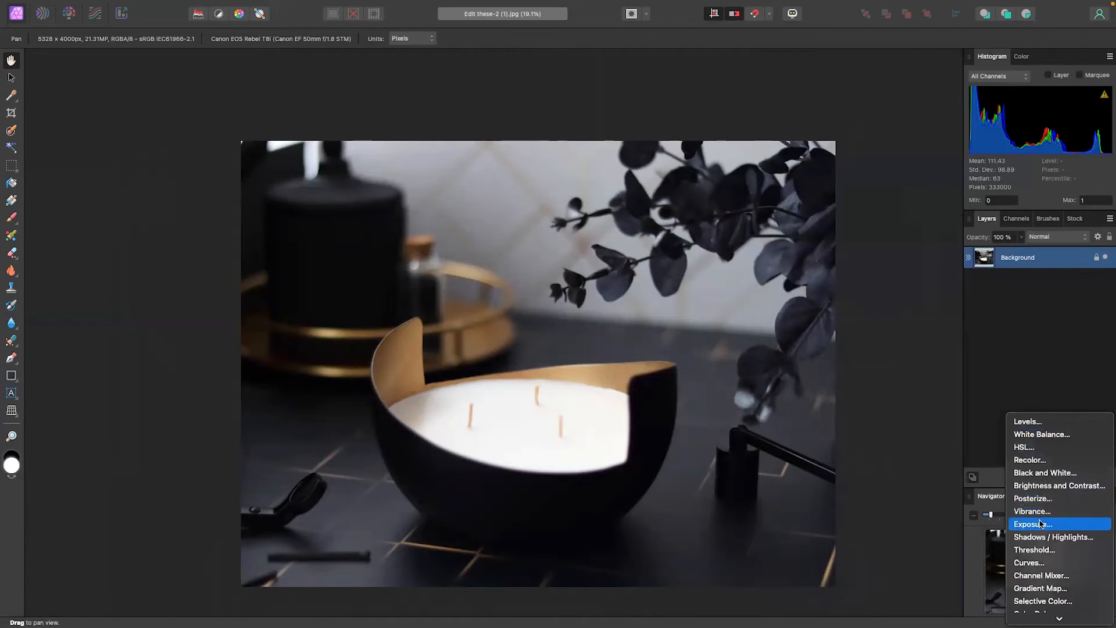
pyautogui.click(1031, 523)
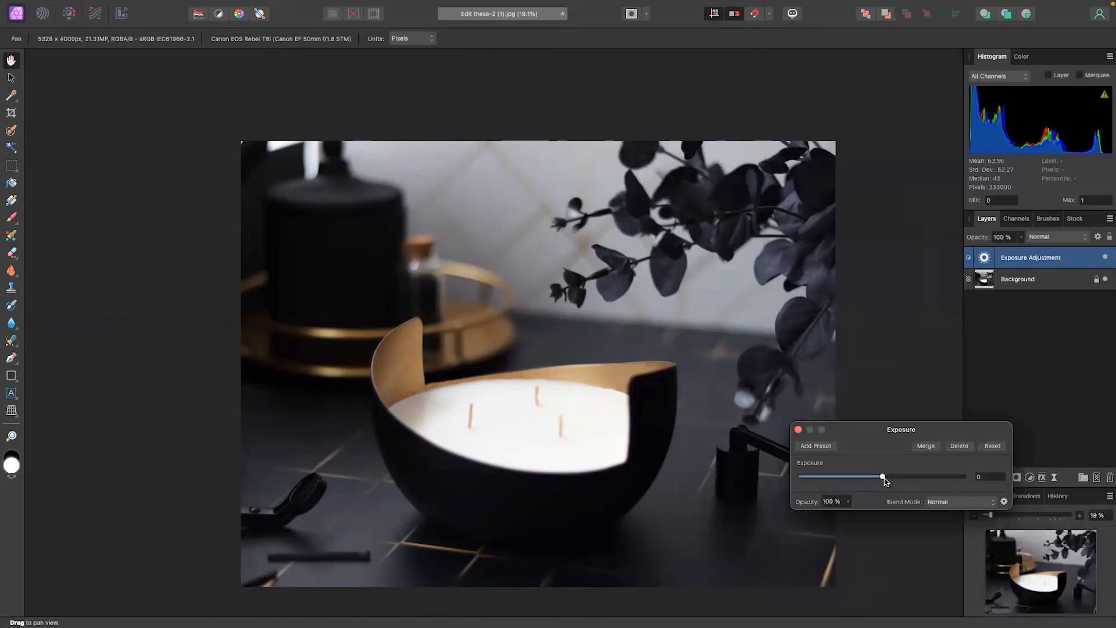
# Adjust the exposure up and down, settling at about 0.78 to brighten the photo
pyautogui.moveTo(883, 476); pyautogui.dragTo(899, 475)
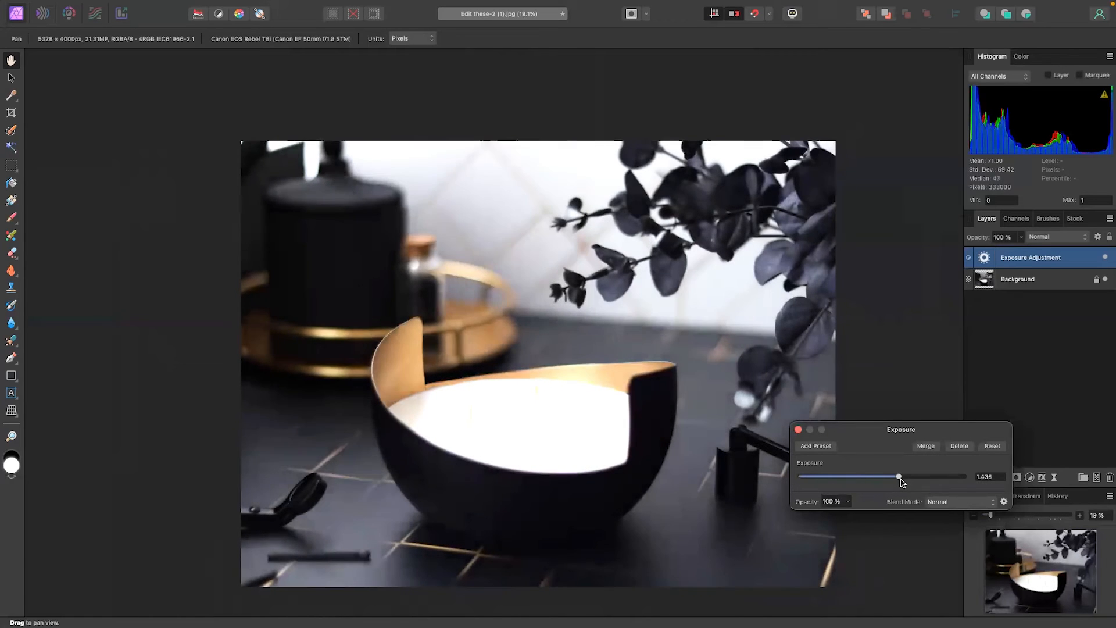
pyautogui.moveTo(899, 477); pyautogui.dragTo(888, 477)
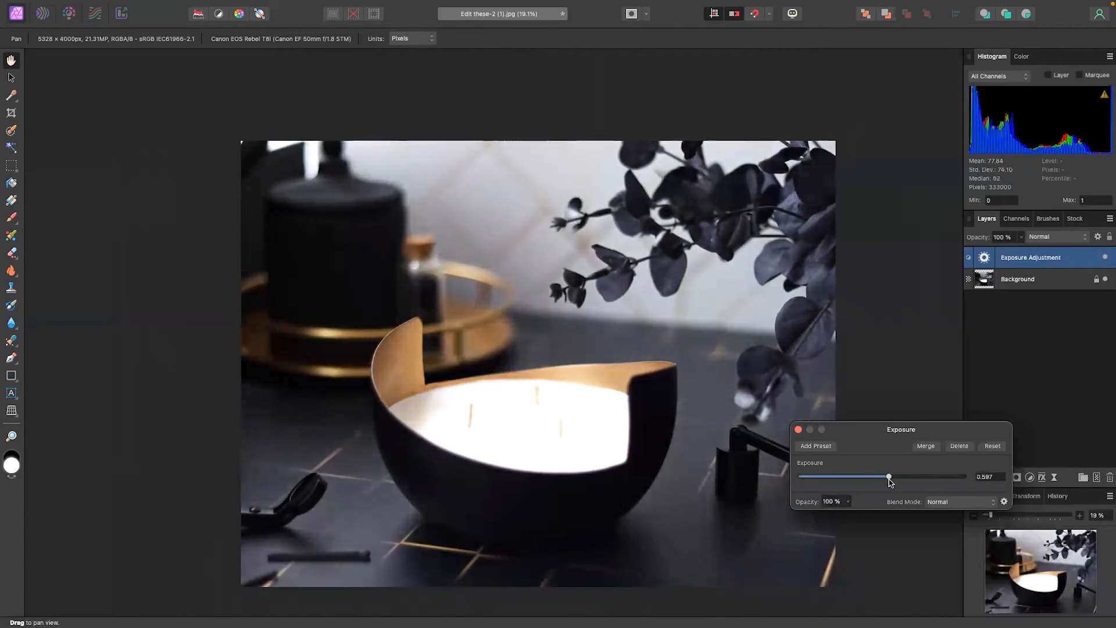
pyautogui.moveTo(888, 476); pyautogui.dragTo(891, 477)
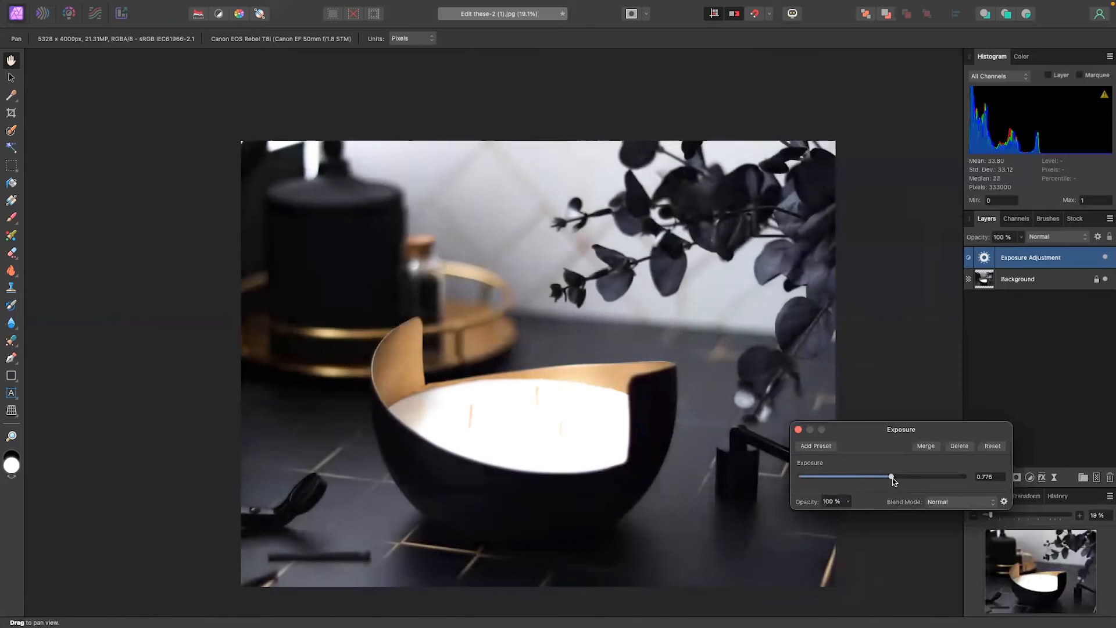
pyautogui.moveTo(892, 477); pyautogui.dragTo(889, 476)
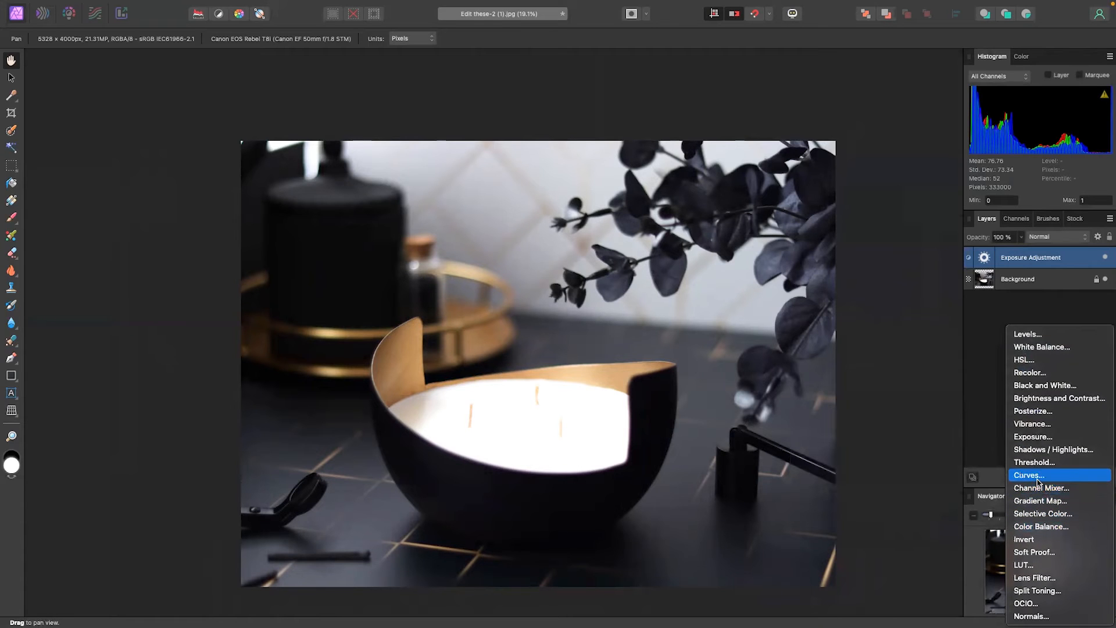
# Add a Curves adjustment, raising the highlights and pulling the shadows slightly down
pyautogui.click(1029, 475)
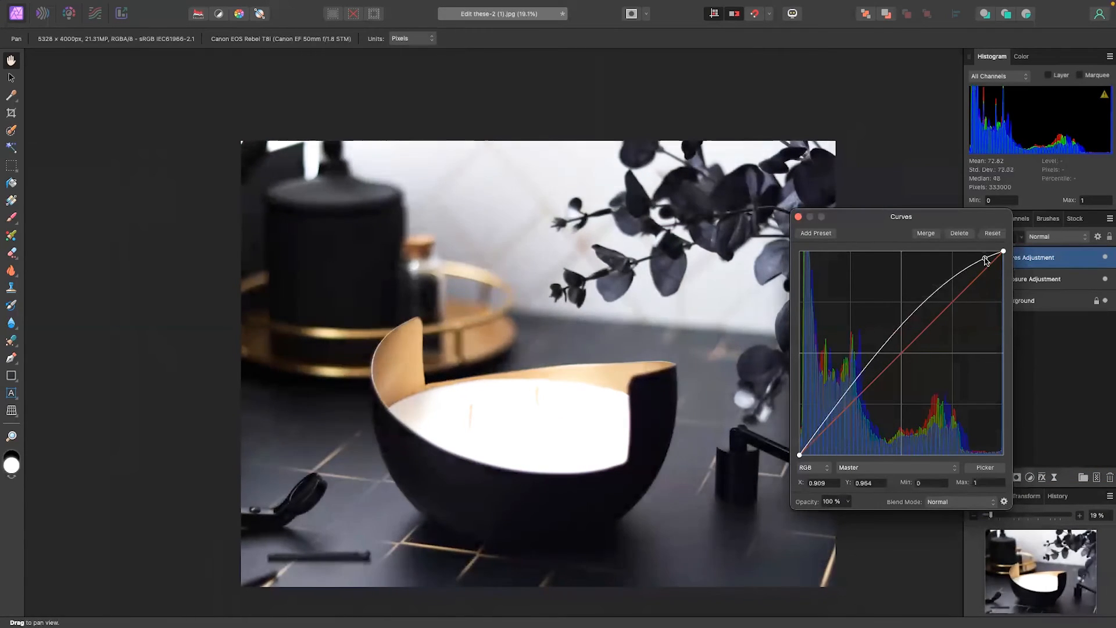
pyautogui.moveTo(986, 260); pyautogui.dragTo(844, 402)
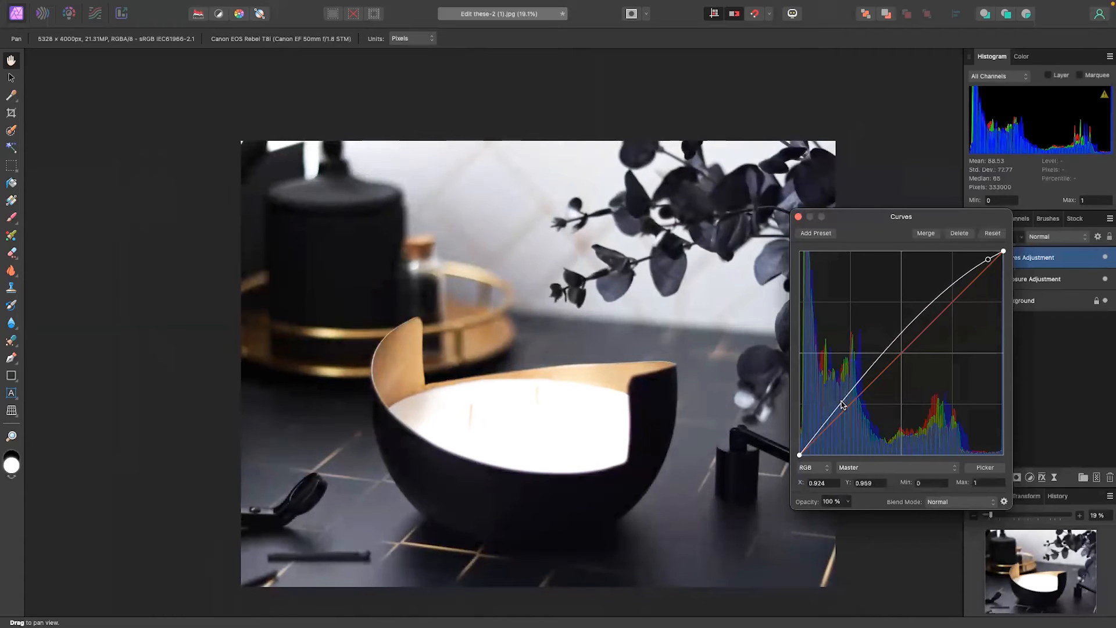
pyautogui.moveTo(839, 402); pyautogui.dragTo(844, 416)
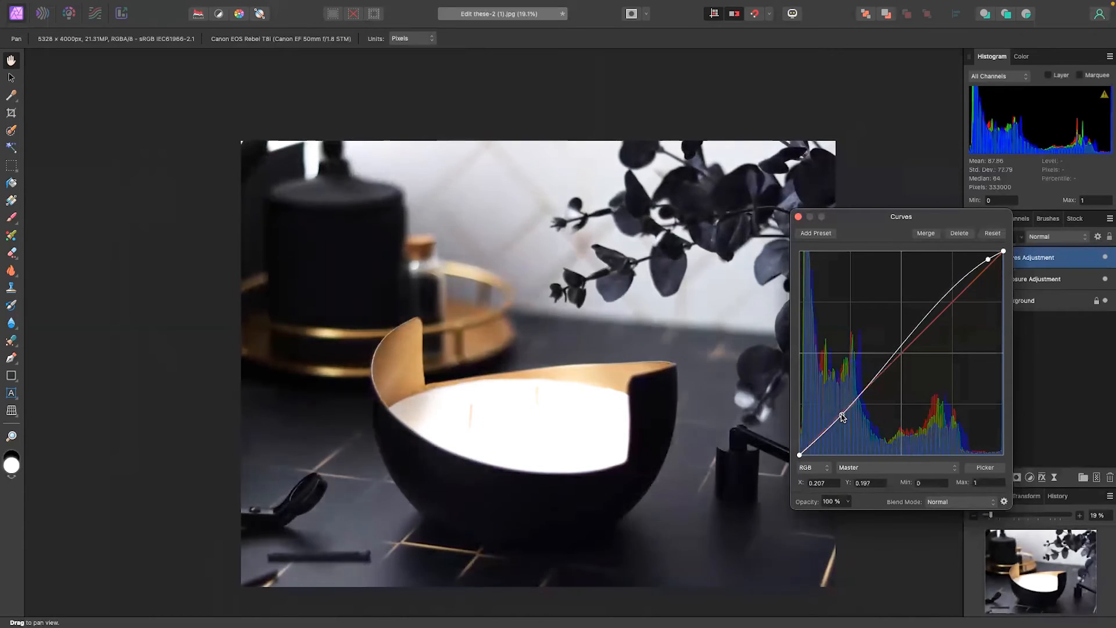
pyautogui.moveTo(841, 416); pyautogui.dragTo(842, 413)
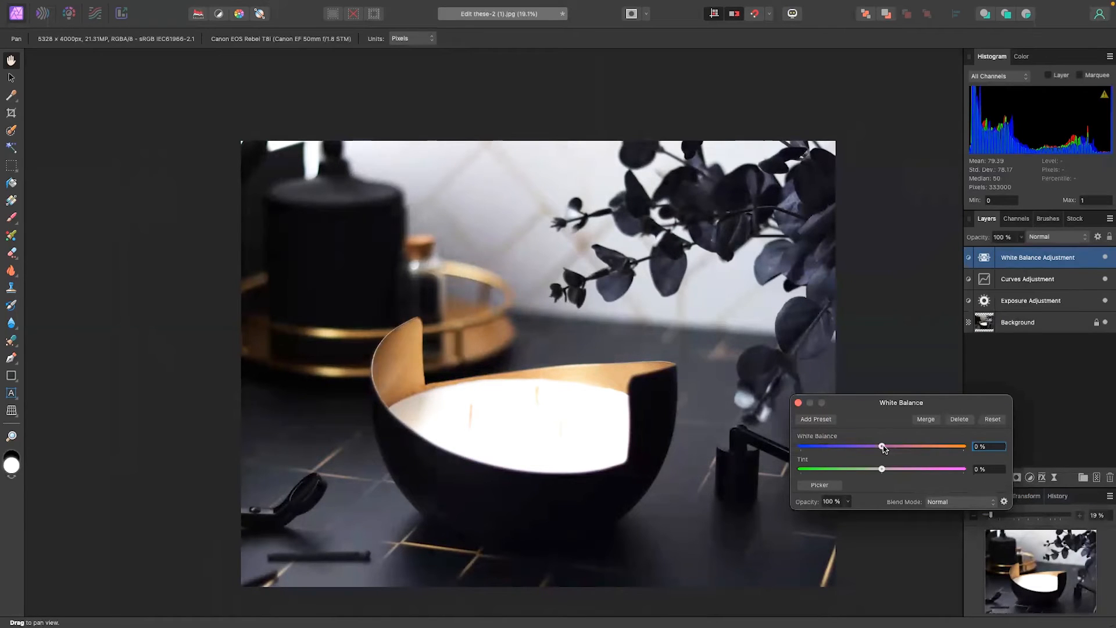
# Add a White Balance adjustment settled at a slightly warm value near 3%
pyautogui.moveTo(883, 446); pyautogui.dragTo(867, 447)
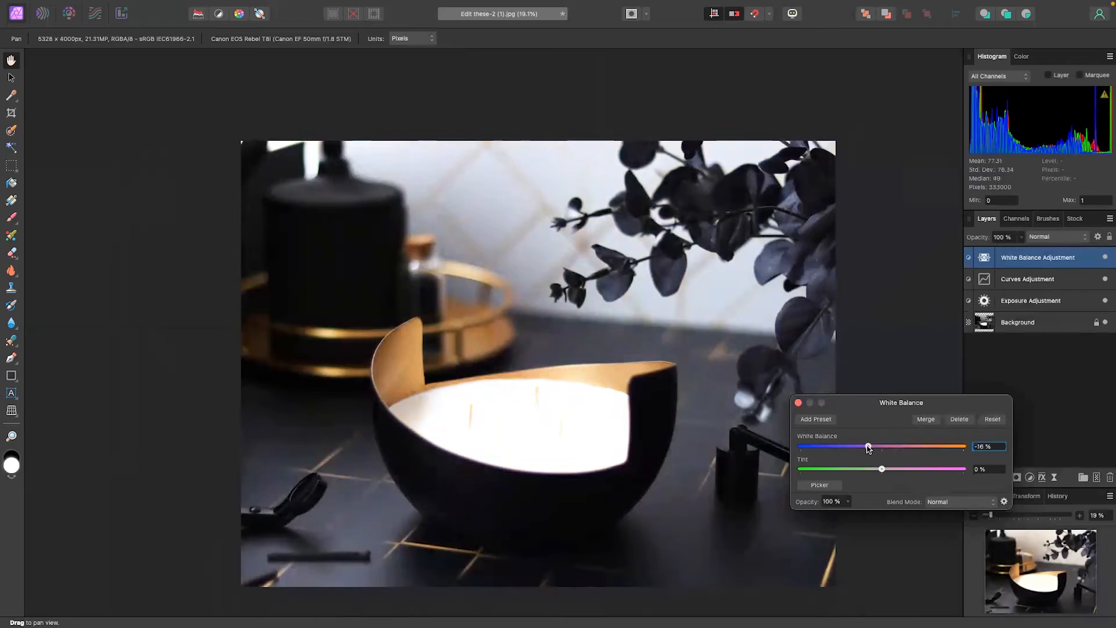
pyautogui.moveTo(869, 447); pyautogui.dragTo(899, 447)
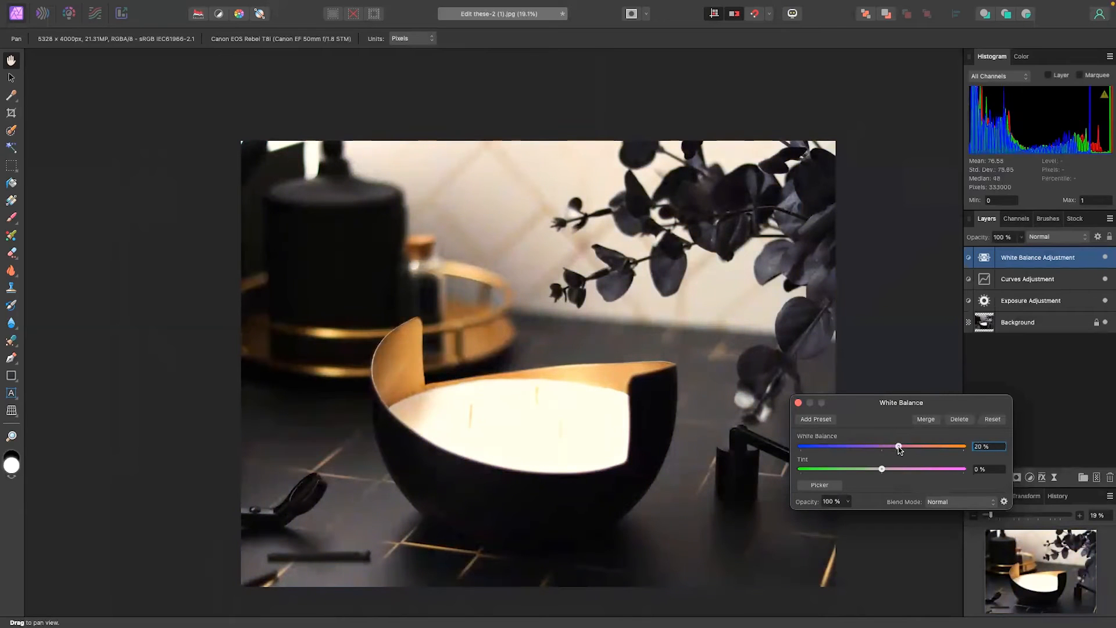
pyautogui.moveTo(896, 446); pyautogui.dragTo(884, 446)
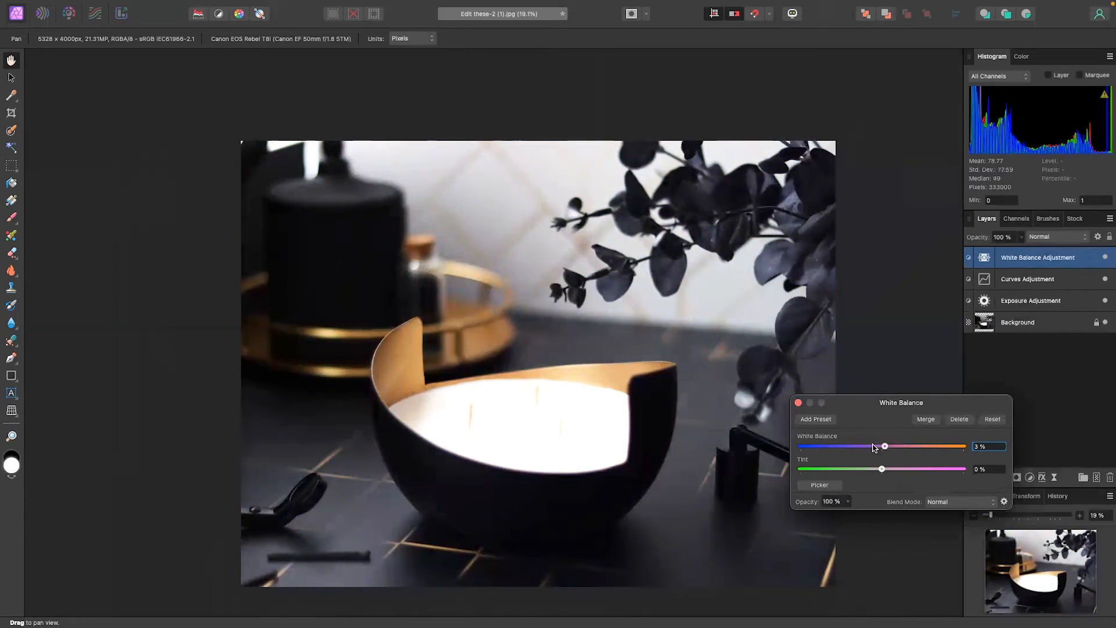
pyautogui.click(797, 403)
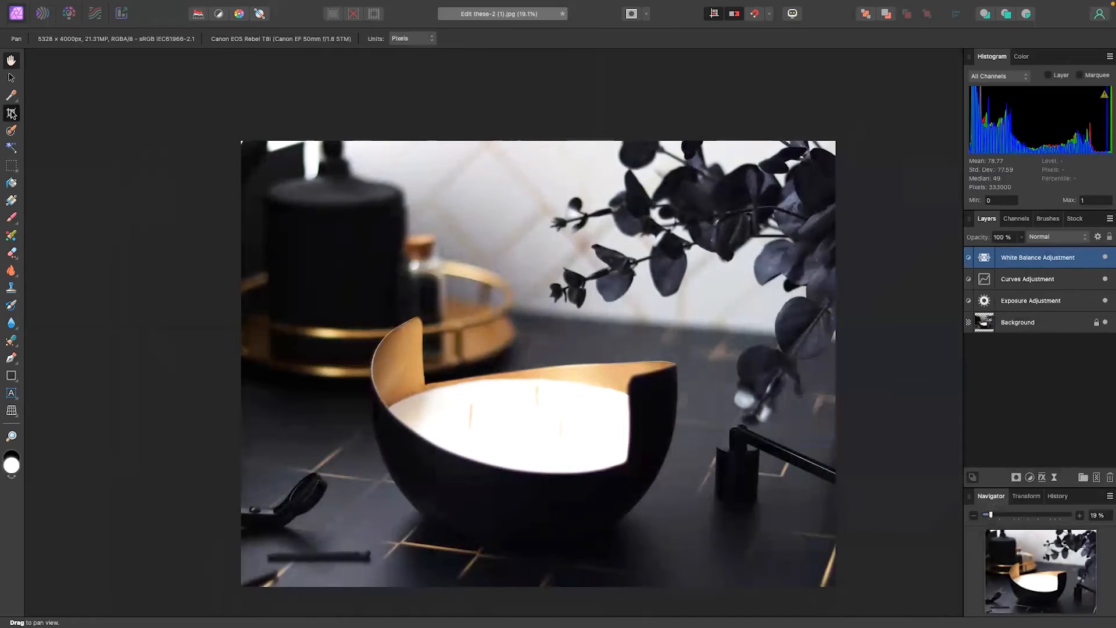
# Crop the candle photo to a 4:3 frame of 4722 × 3541 px
pyautogui.click(11, 114)
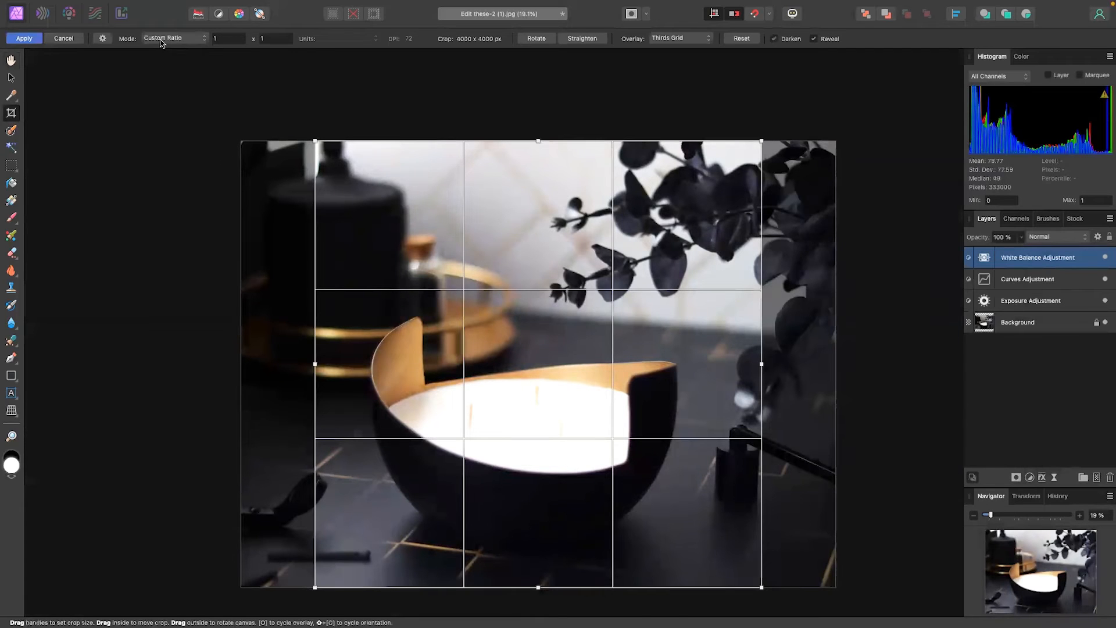
pyautogui.click(174, 37)
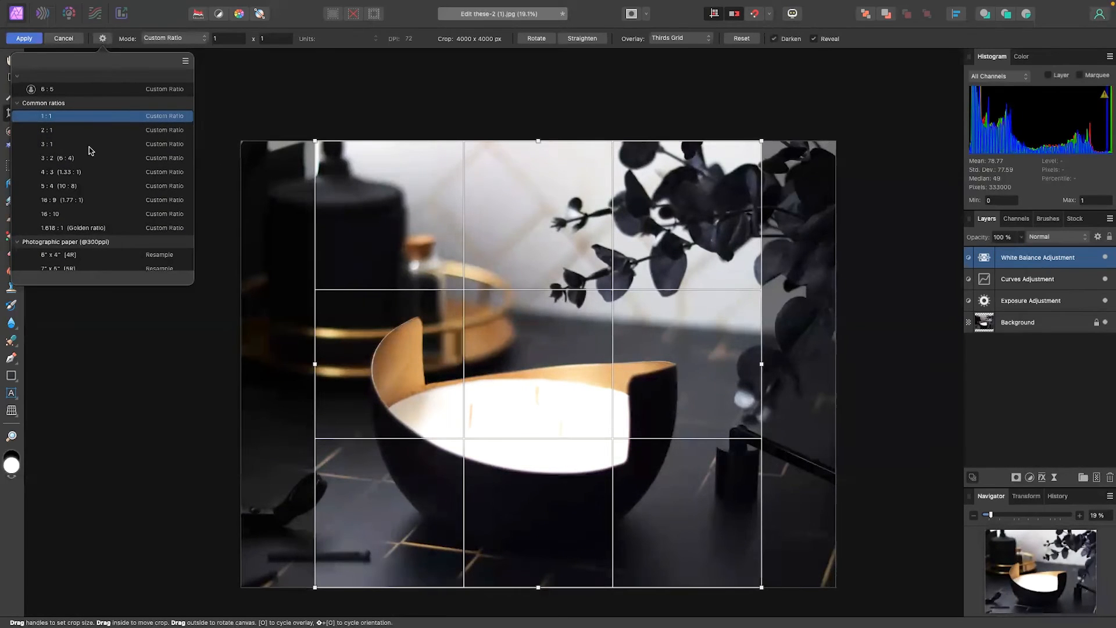
pyautogui.click(55, 173)
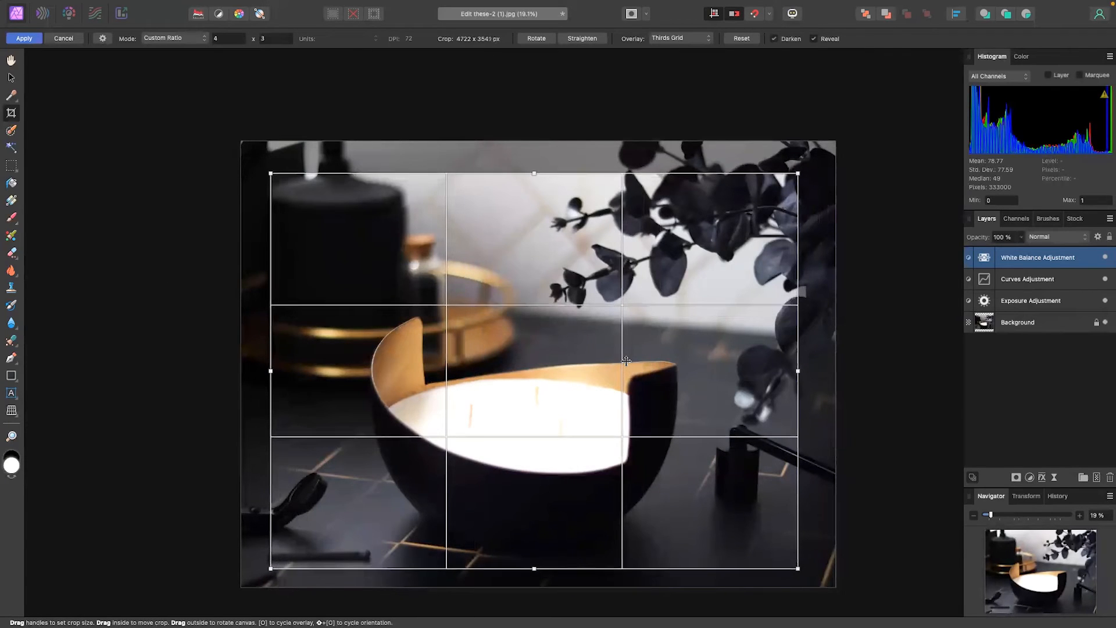
pyautogui.click(22, 38)
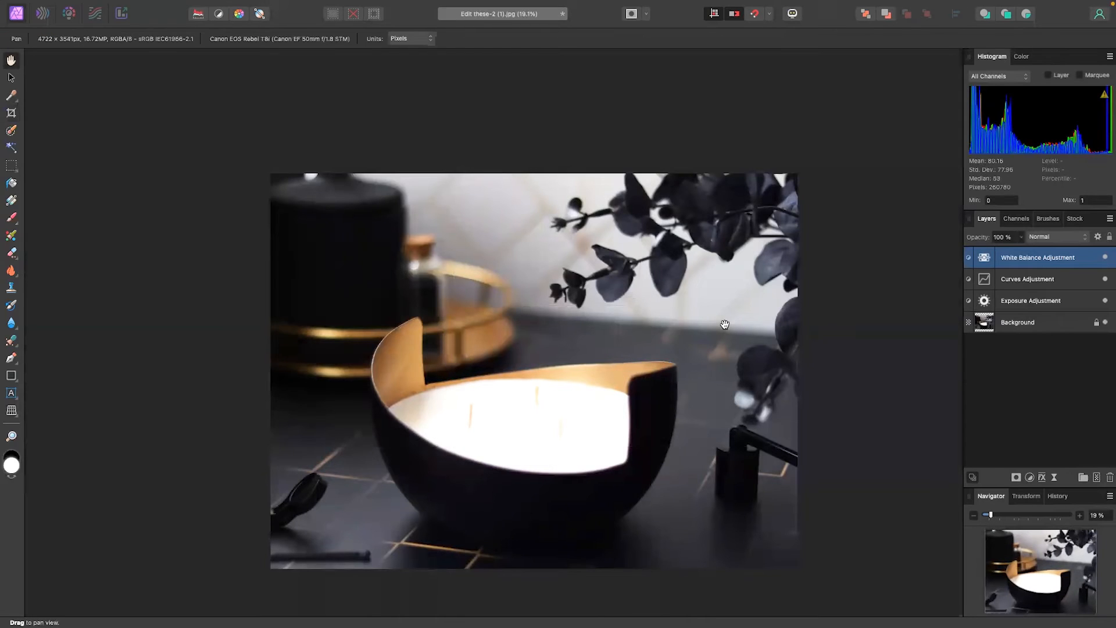
# Export the photo as a full-size quality-100 JPEG and save it to the Desktop
pyautogui.click(105, 6)
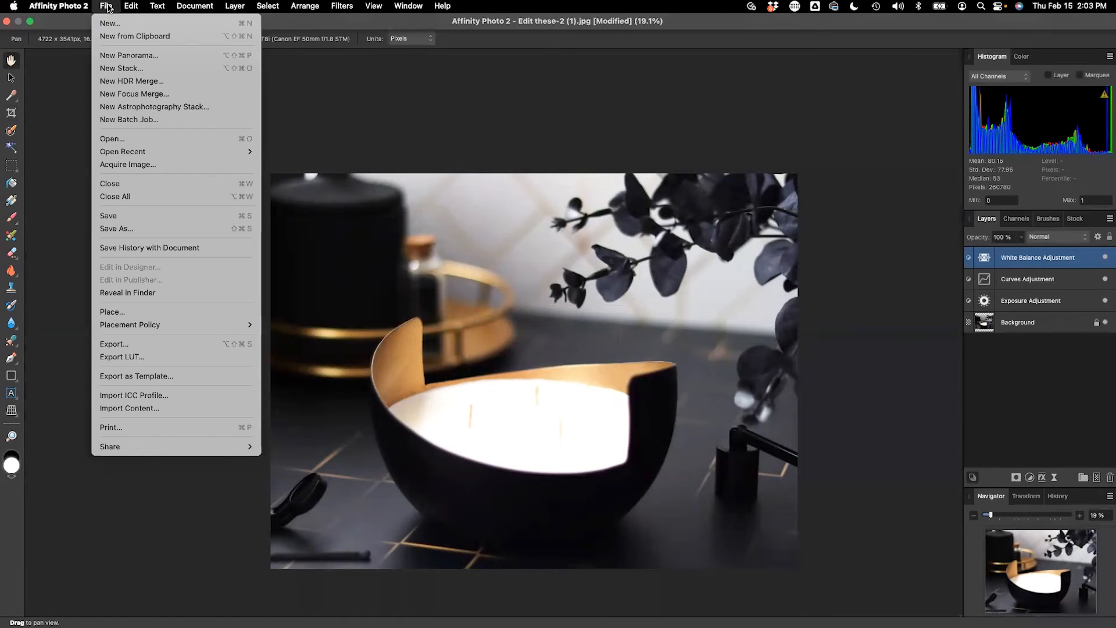
pyautogui.click(114, 343)
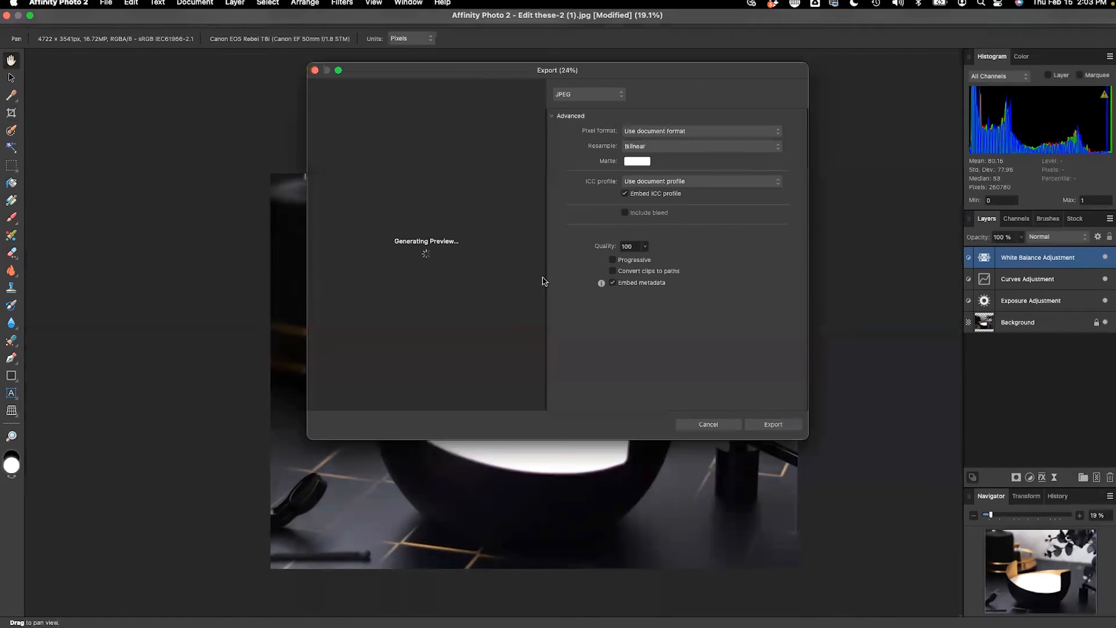
pyautogui.click(589, 93)
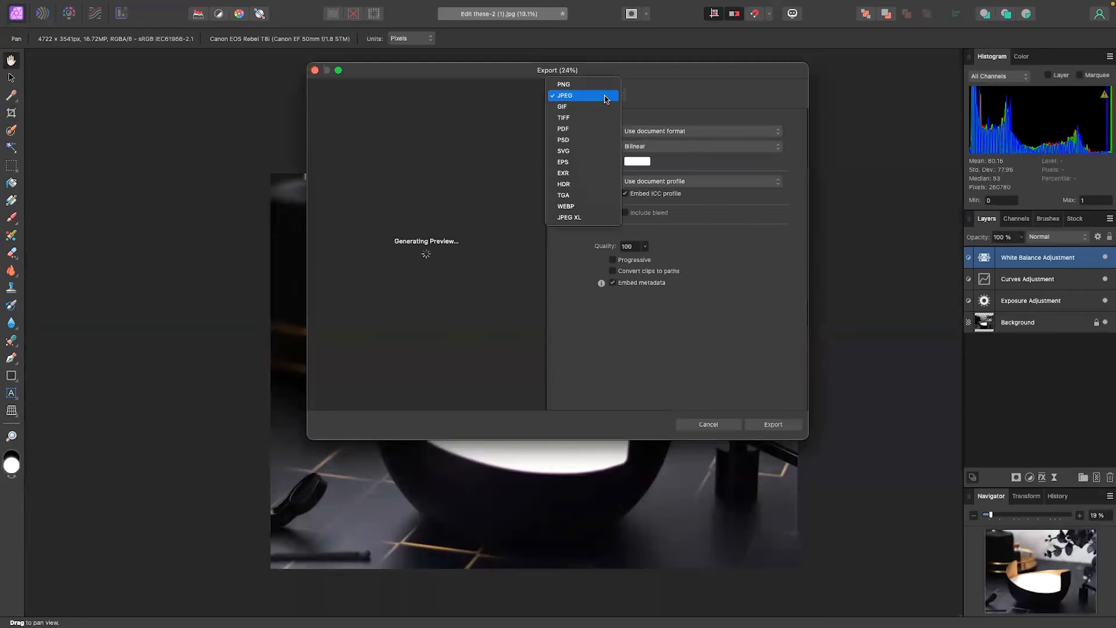
pyautogui.click(581, 95)
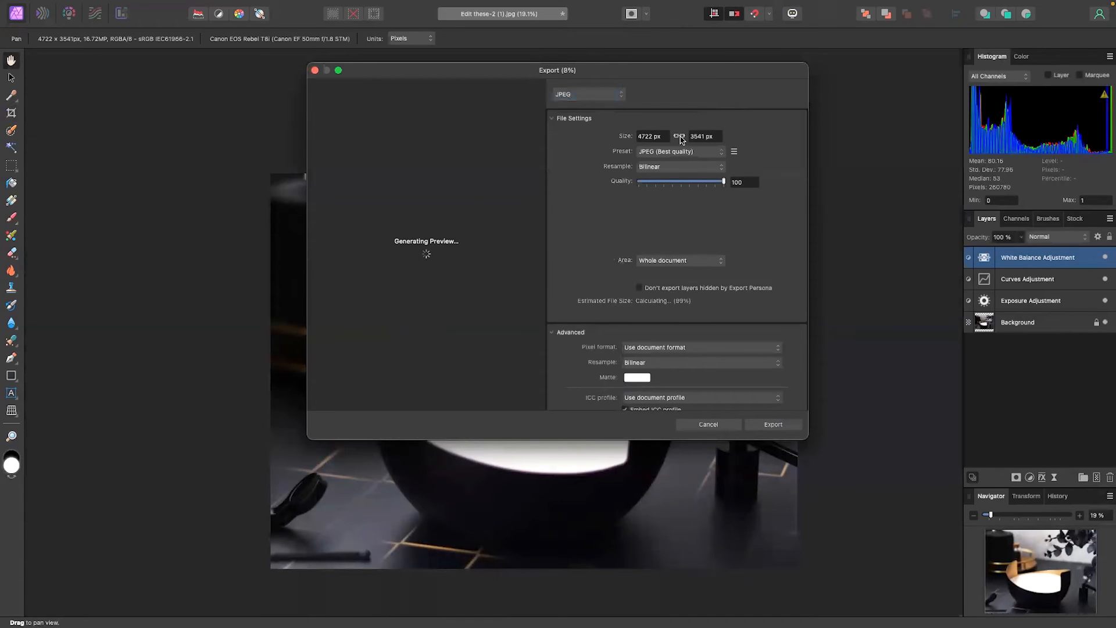
pyautogui.click(651, 137)
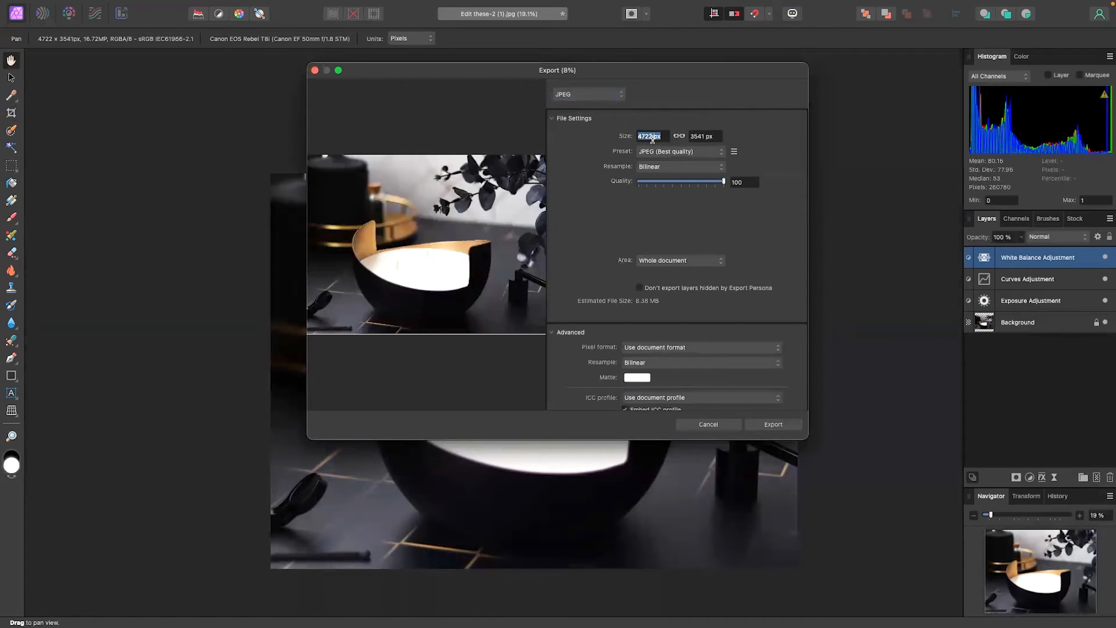
pyautogui.write('266')
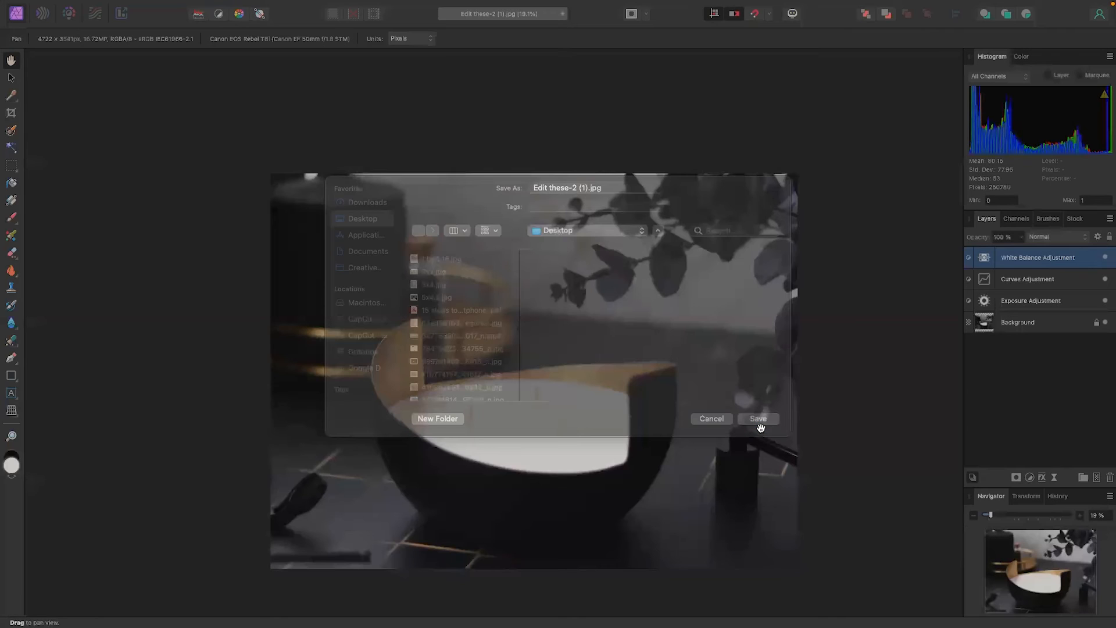
pyautogui.click(758, 418)
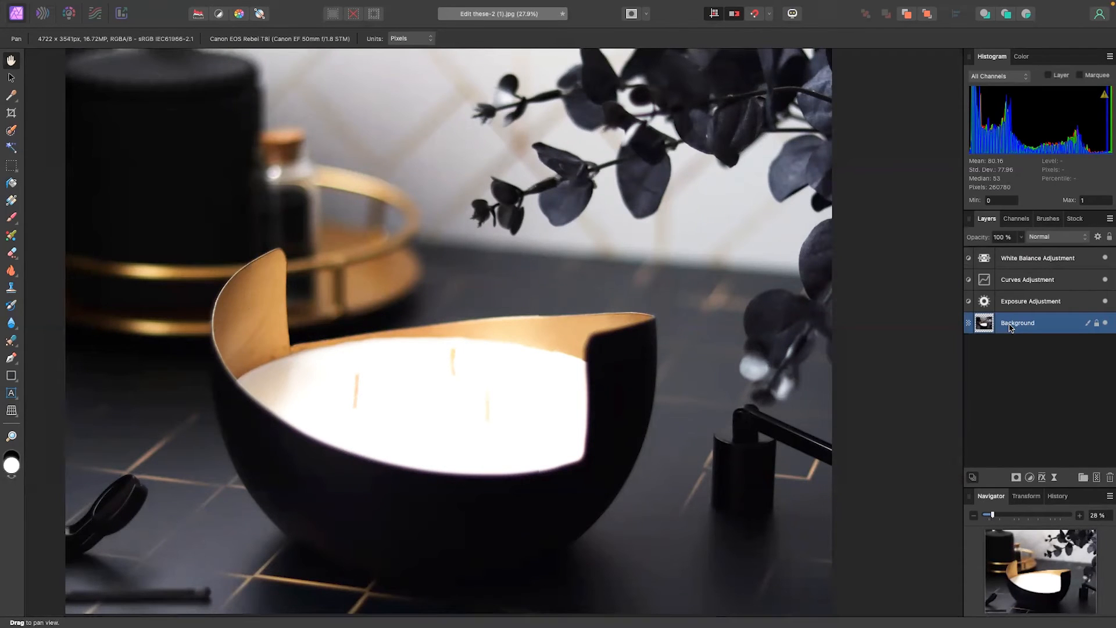
pyautogui.moveTo(462, 342)
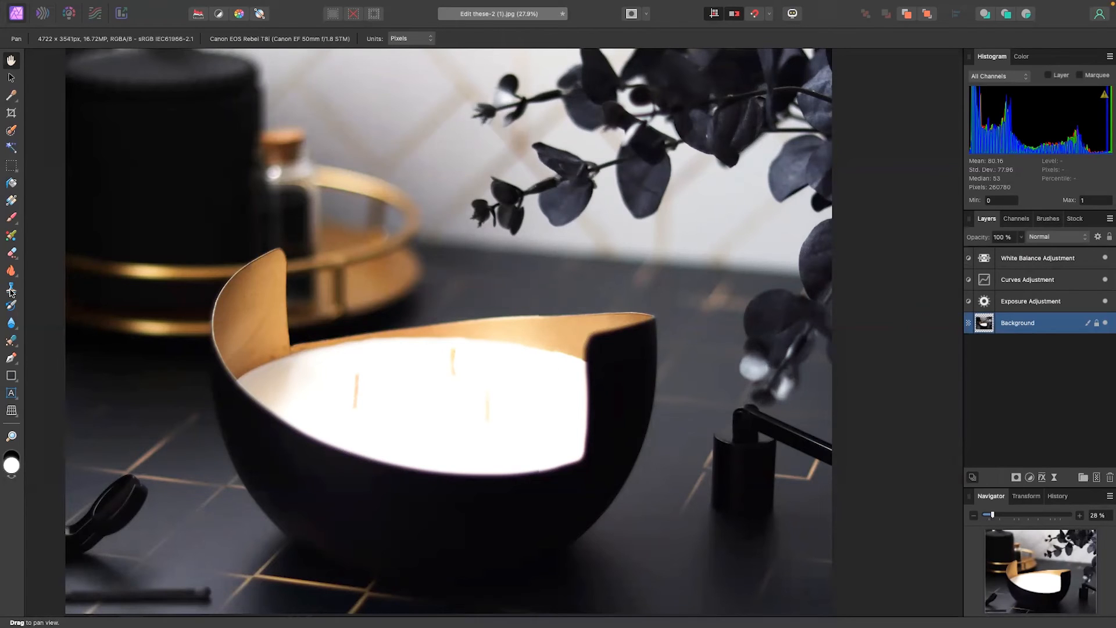
# Activate the Clone Brush Tool and zoom back out to view the whole photo
pyautogui.click(11, 289)
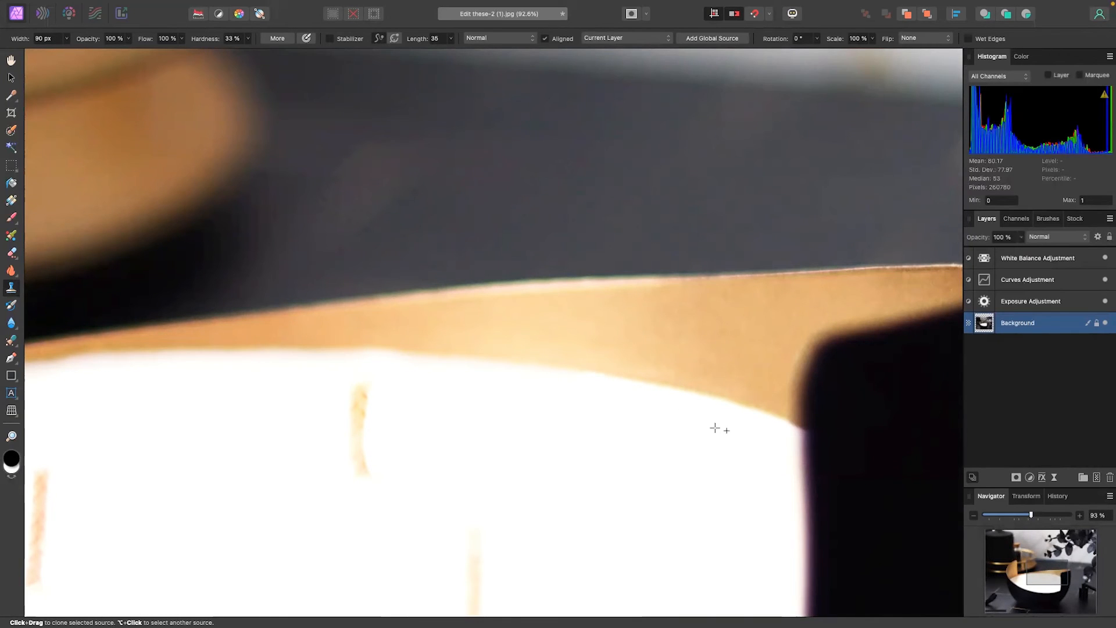
pyautogui.moveTo(1030, 515); pyautogui.dragTo(992, 517)
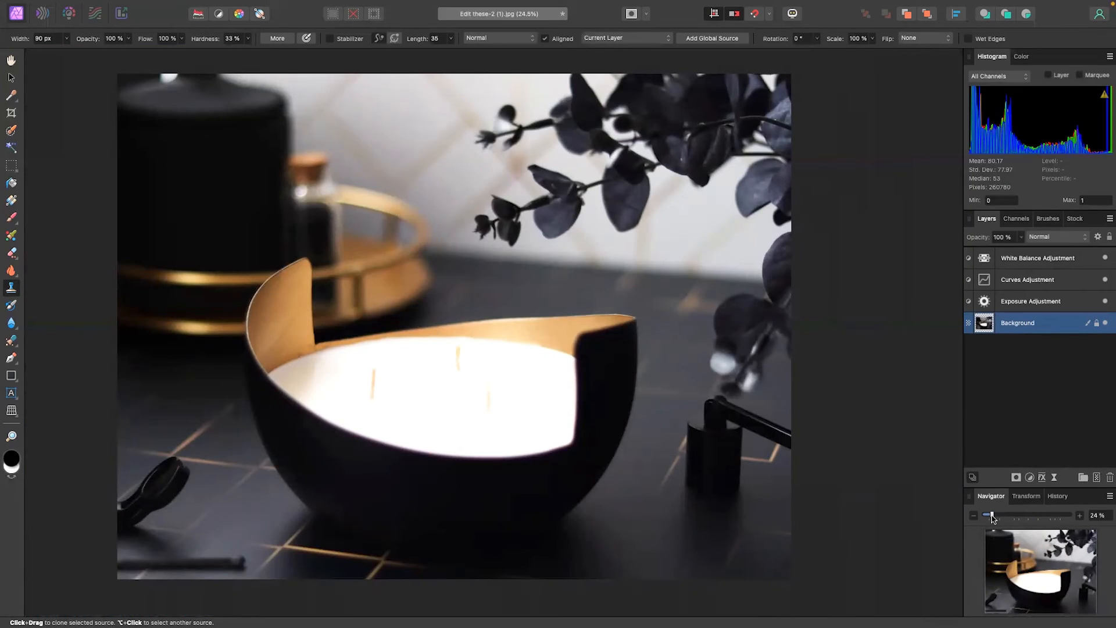